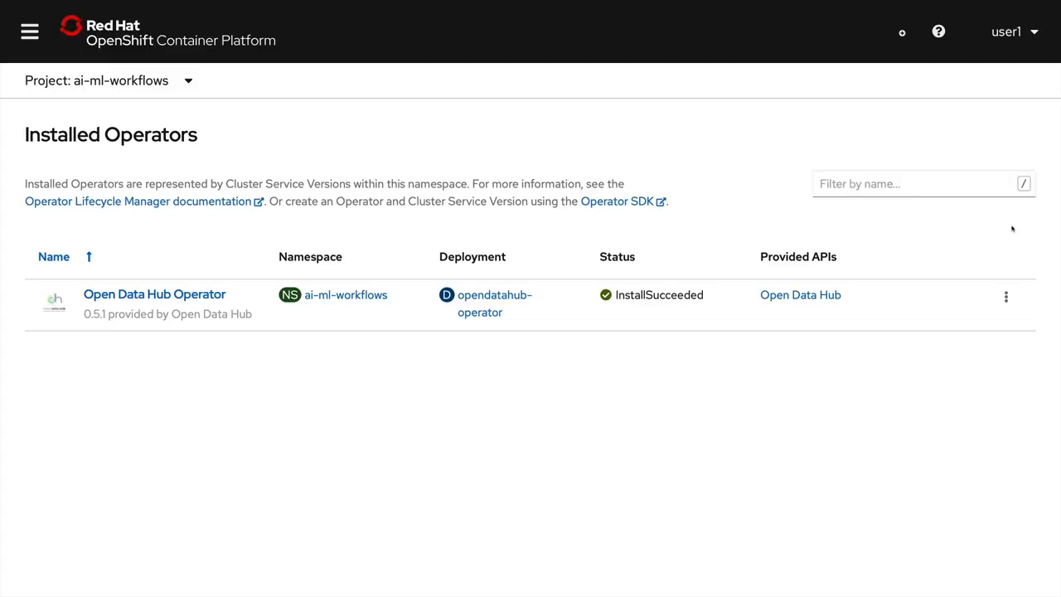
mouse_move(141, 259)
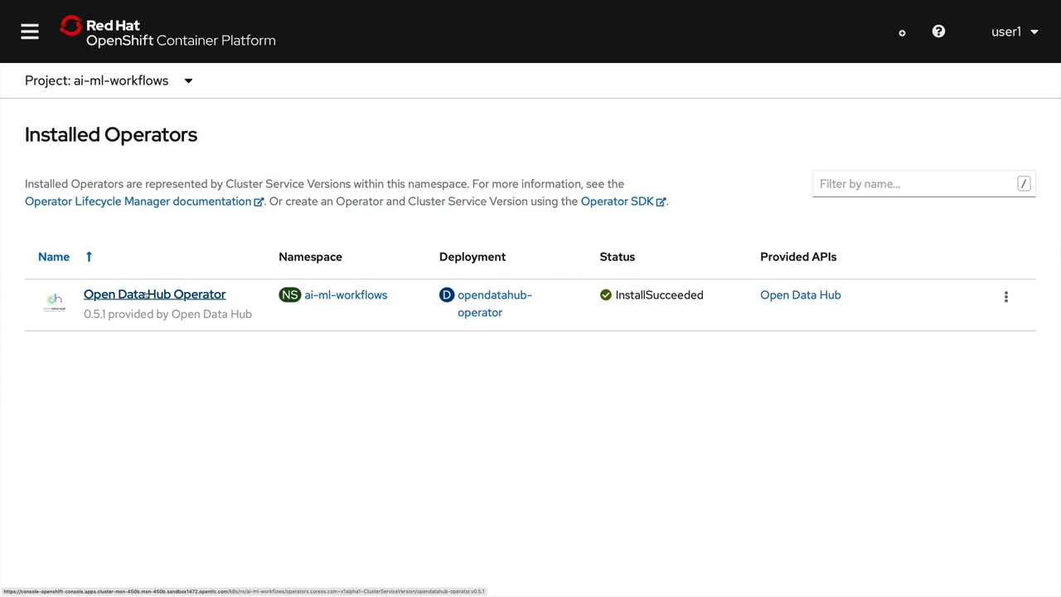
- Open the Open Data Hub Operator and scroll to its Components list, including JupyterHub and Seldon
left_click(154, 294)
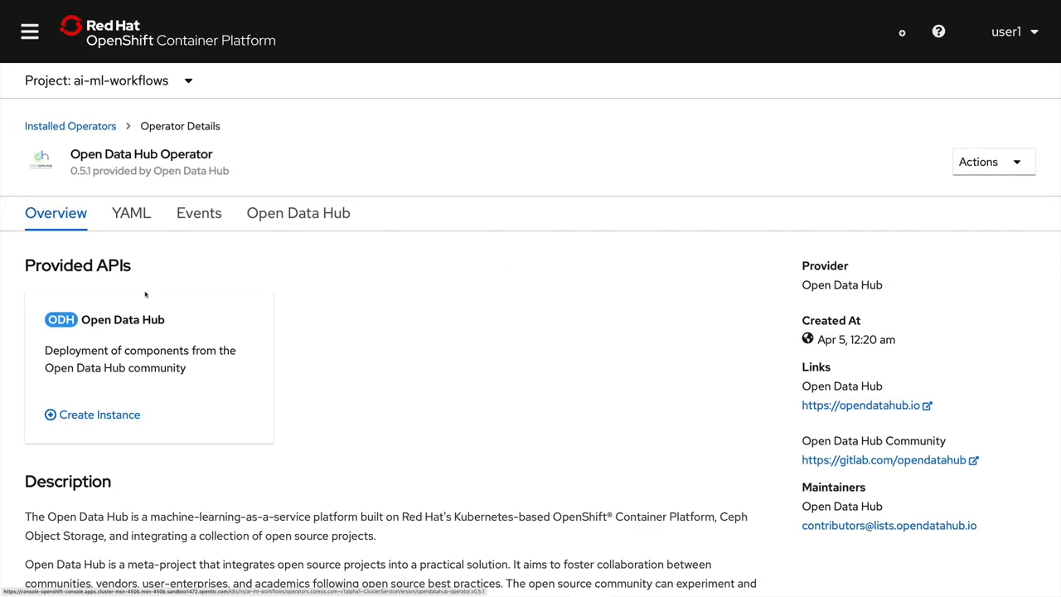
scroll("down", 3)
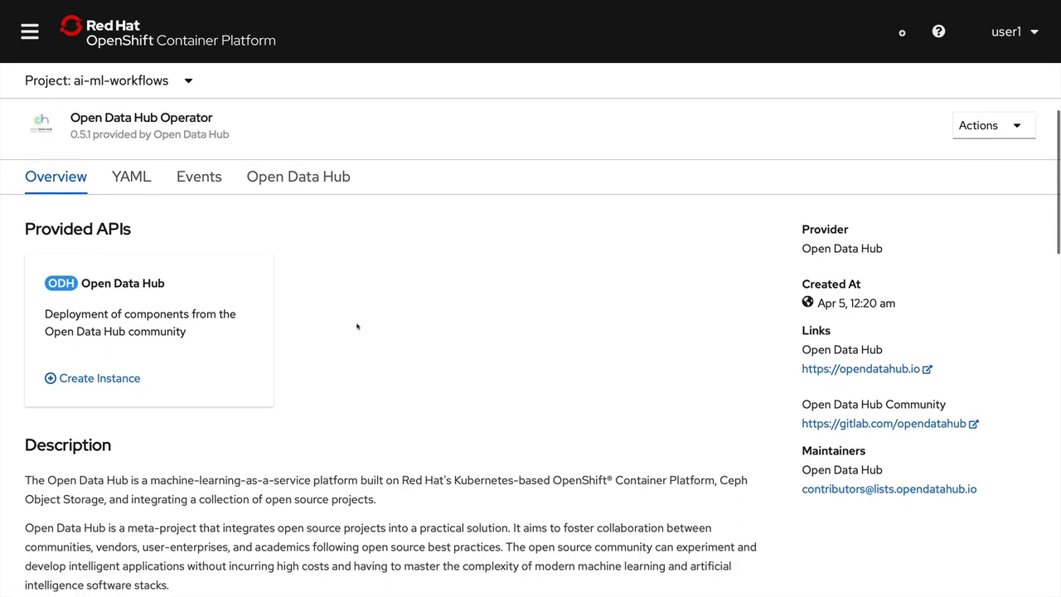
scroll("down", 3)
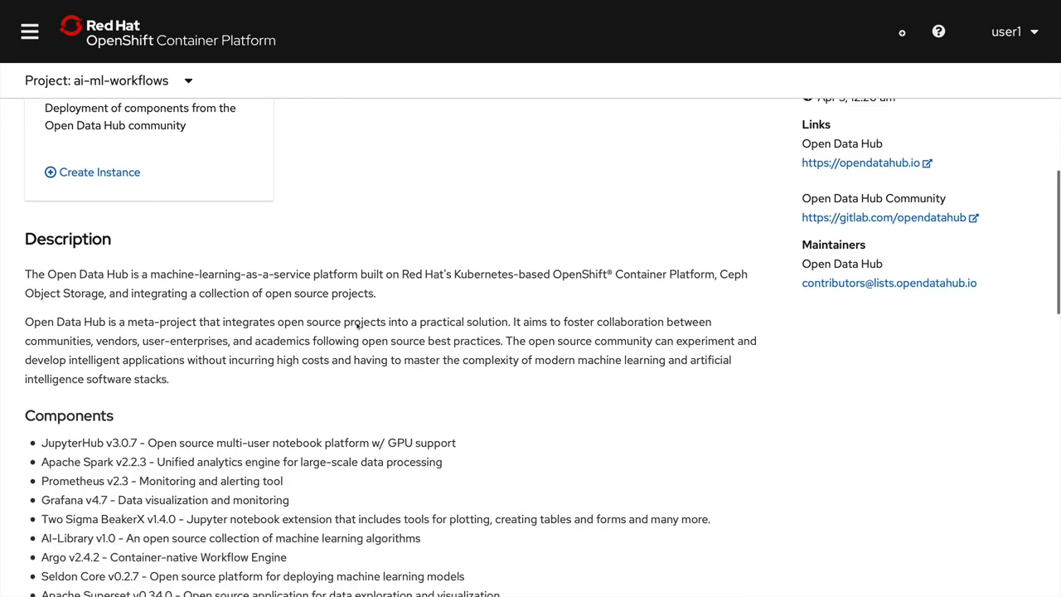
scroll("down", 3)
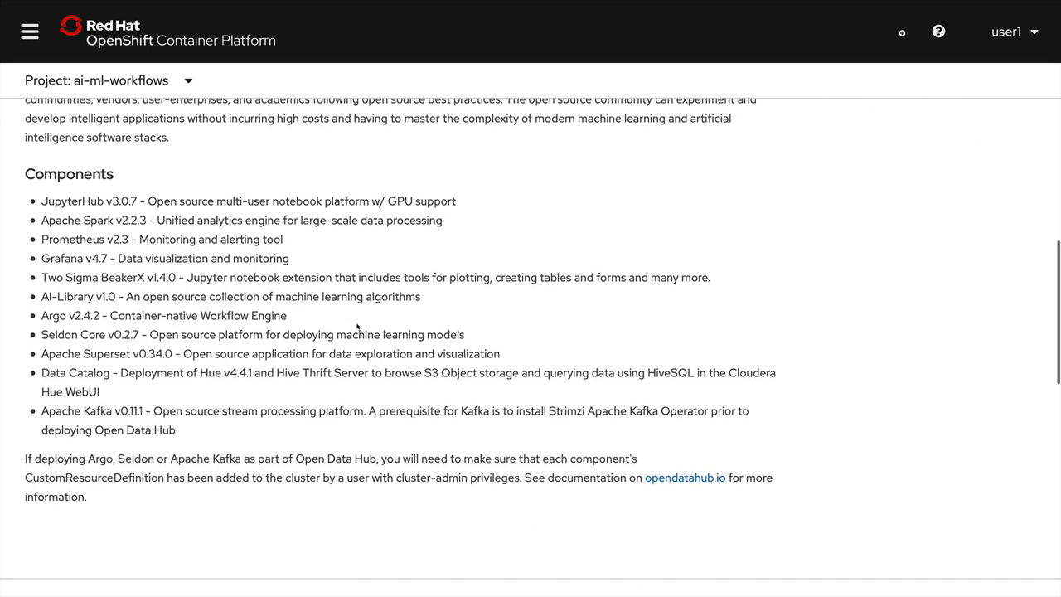
scroll("down", 3)
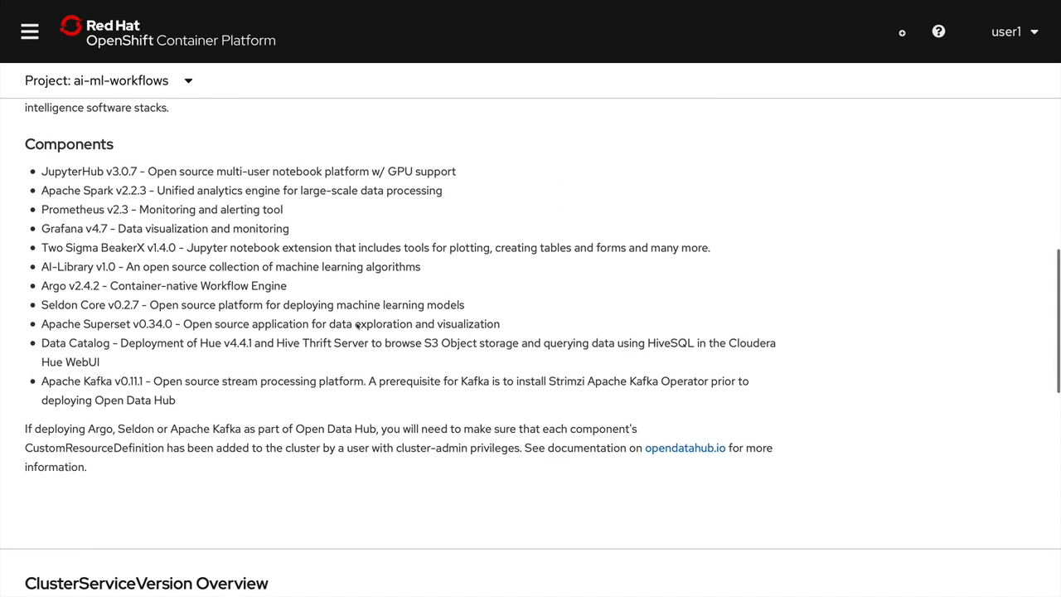
scroll("down", 3)
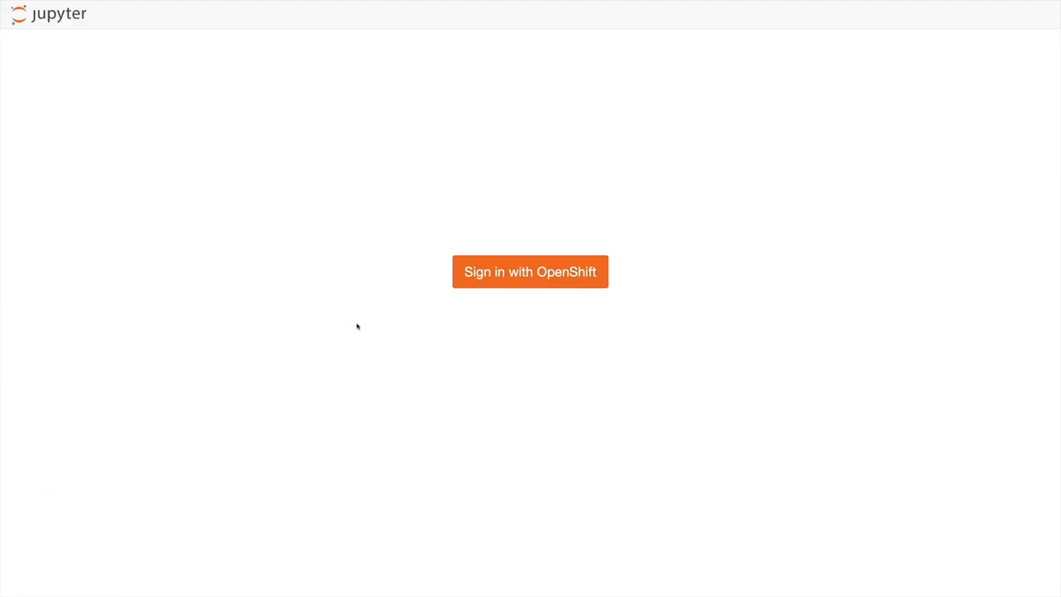
- Log in to JupyterHub through 'Sign in with OpenShift' using the OpenShift credentials
left_click(530, 271)
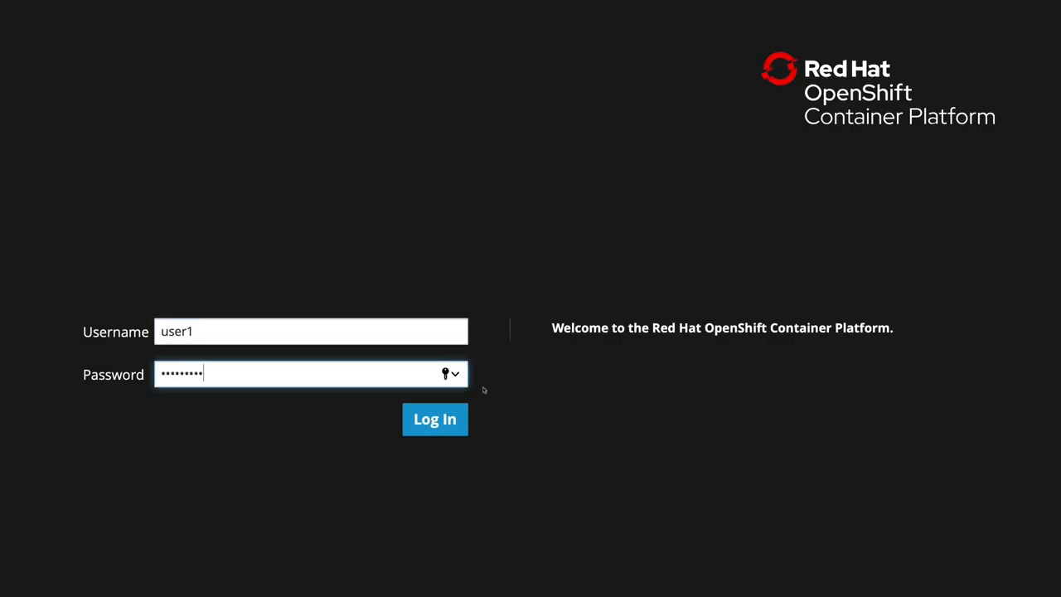
left_click(435, 419)
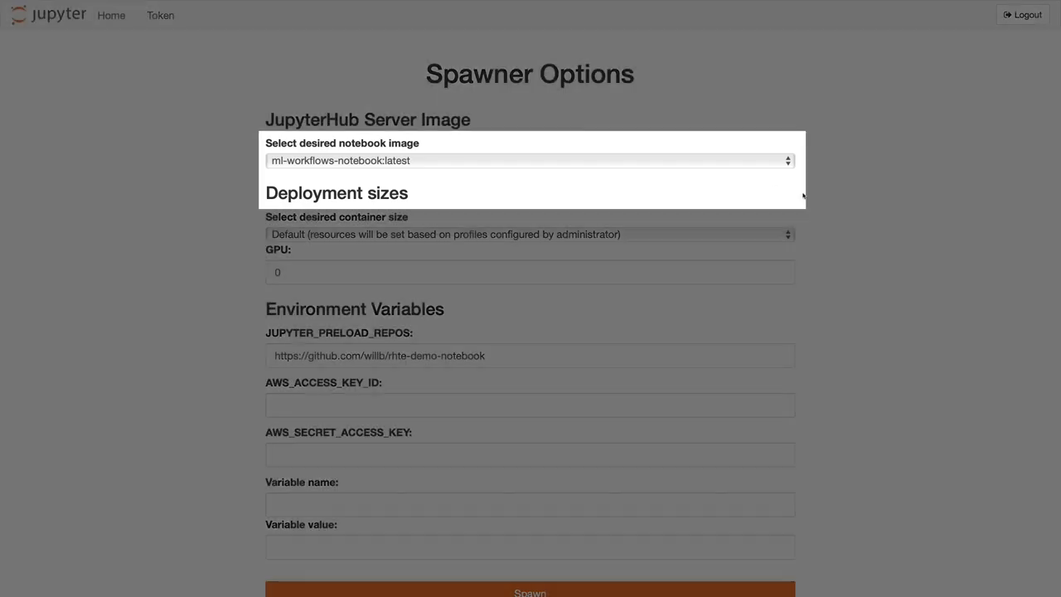
- Spawn a notebook server from ml-workflows-notebook:latest with JUPYTER_PRELOAD_REPOS checked
left_click(529, 160)
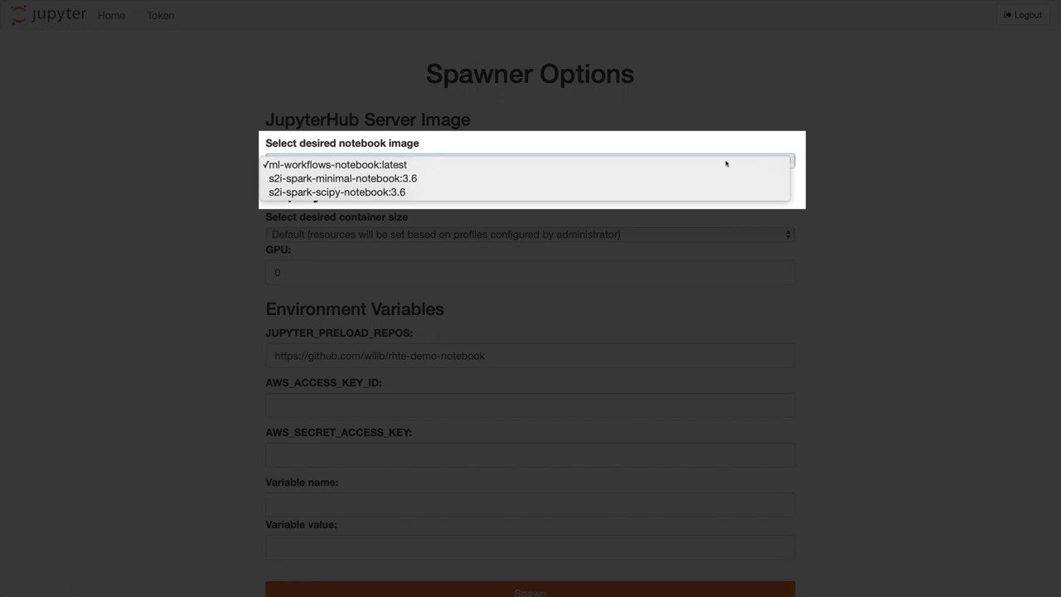
left_click(335, 164)
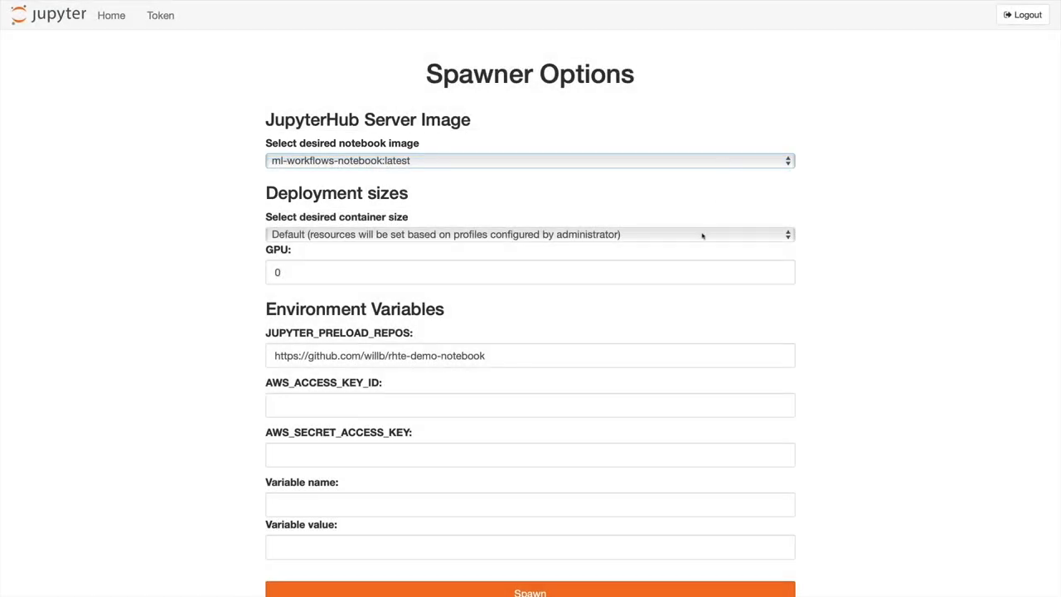
left_click(529, 234)
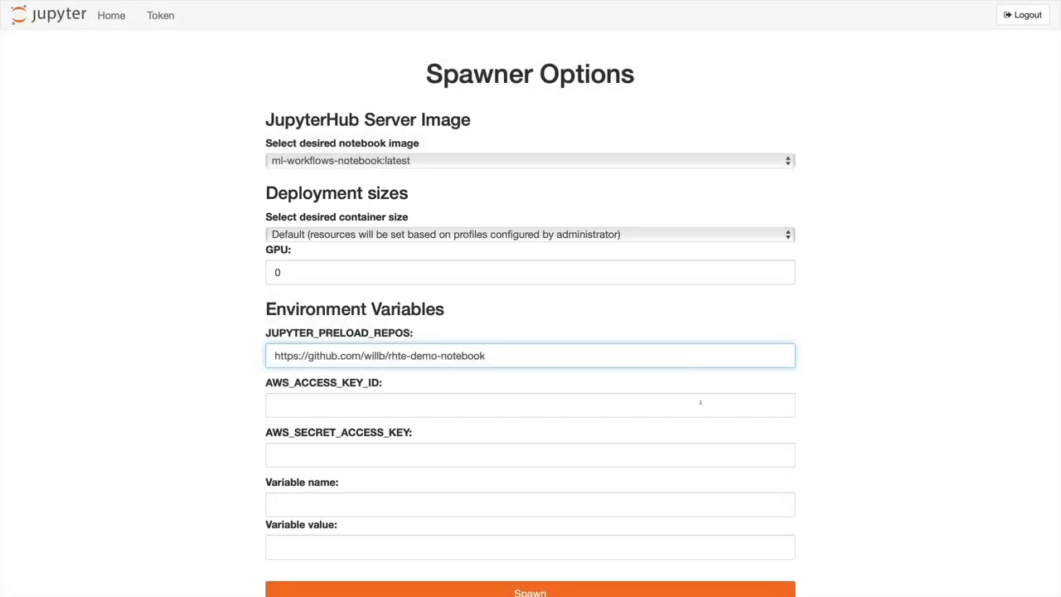
scroll("down", 3)
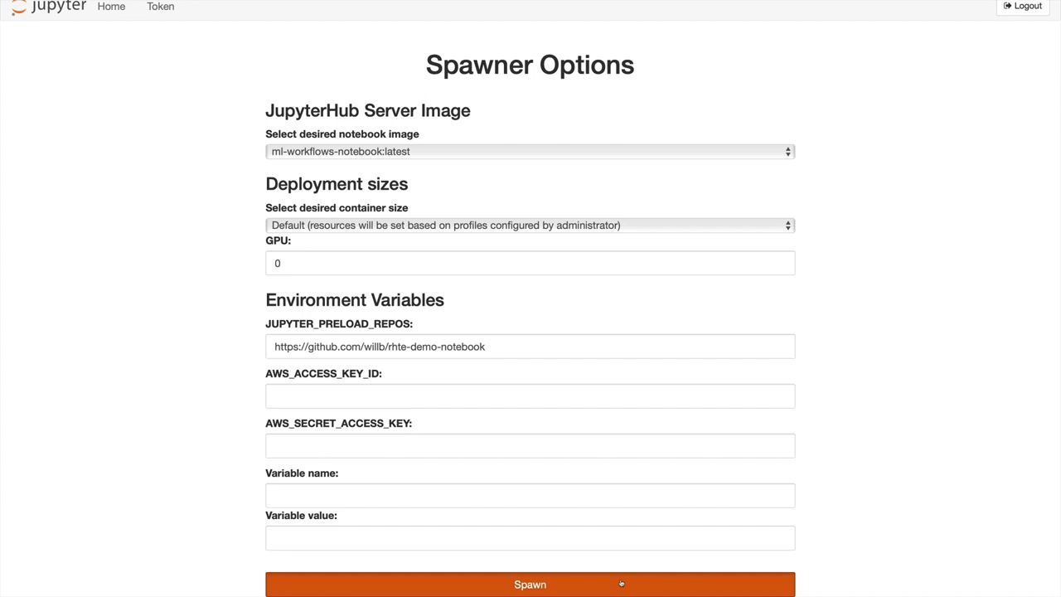
left_click(529, 584)
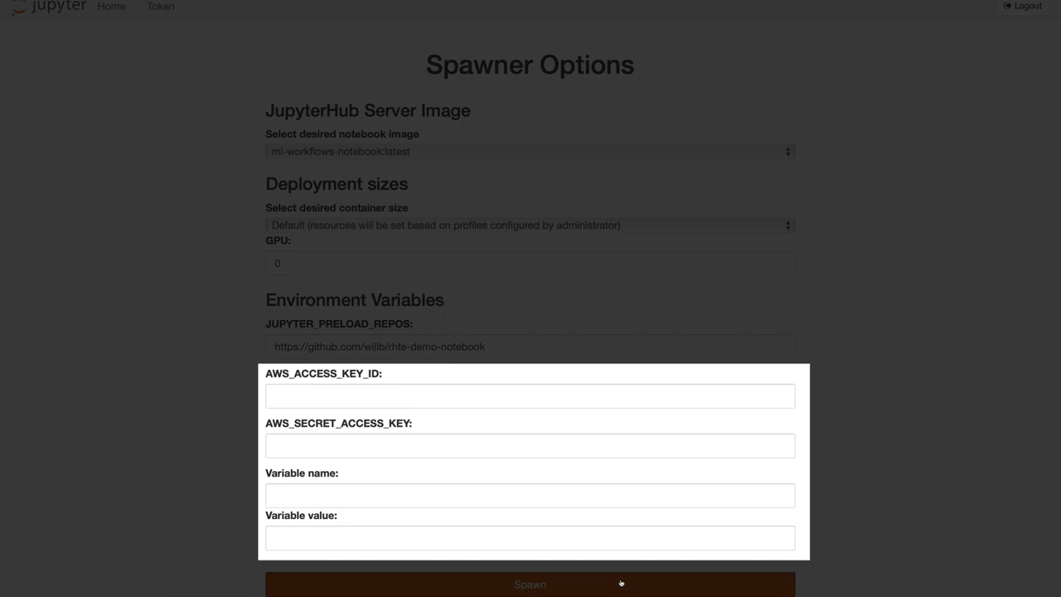
left_click(530, 584)
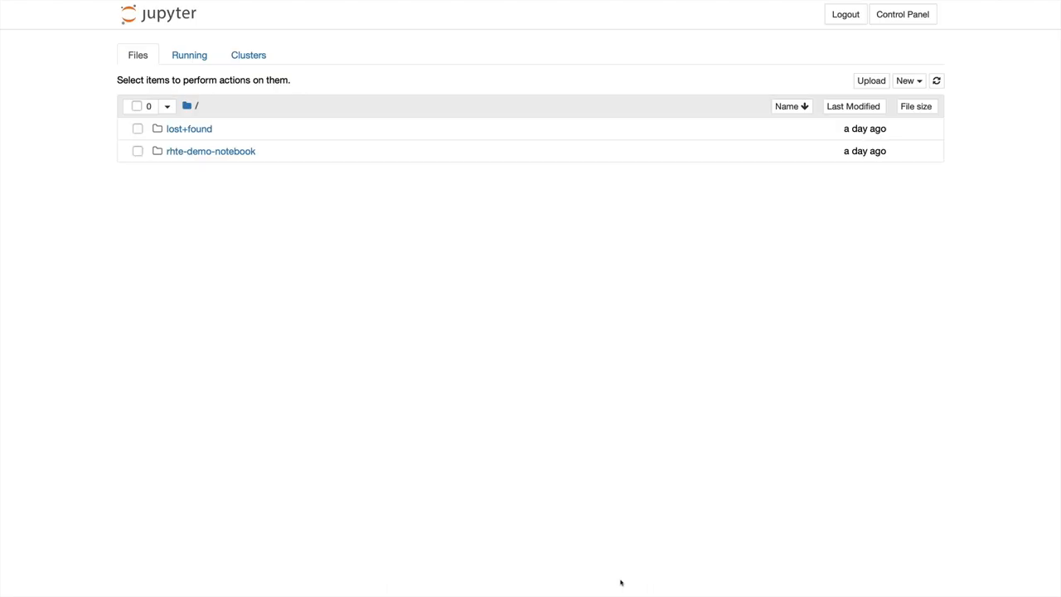
mouse_move(210, 151)
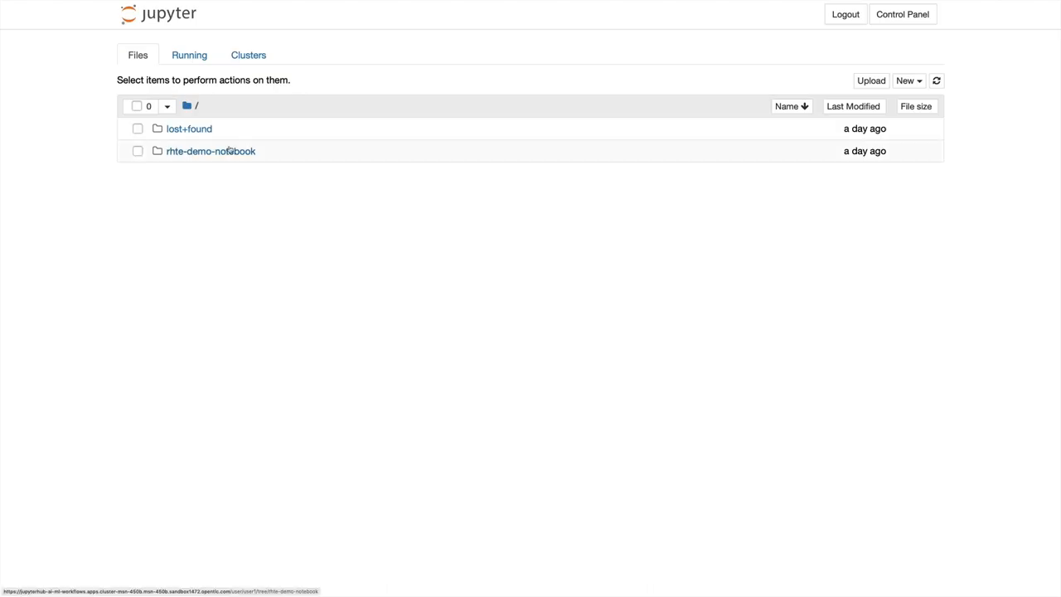
- Open the rhte-demo-notebook folder in the Files tab
left_click(210, 151)
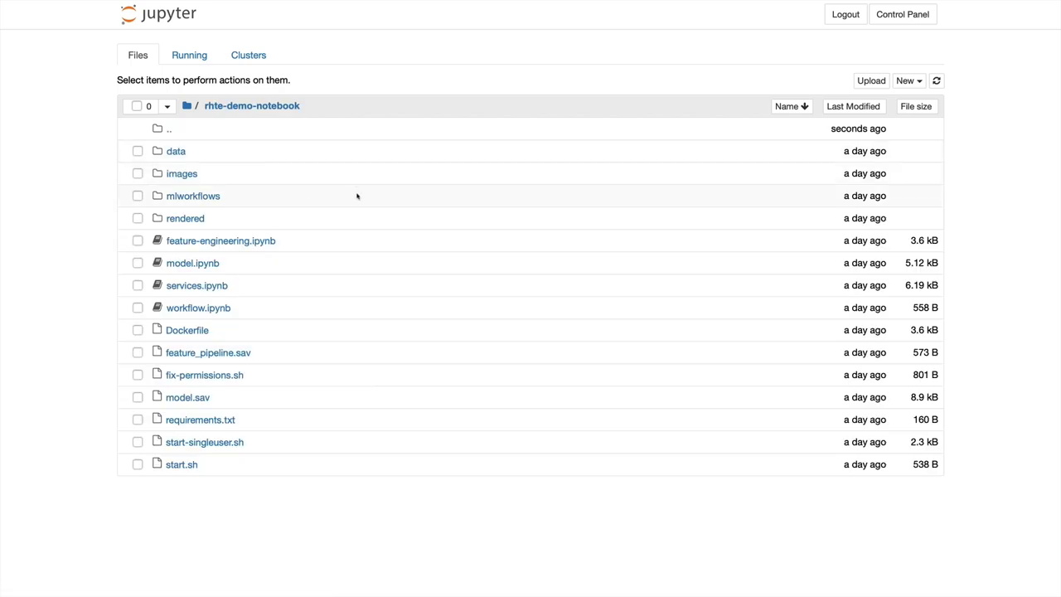
mouse_move(192, 263)
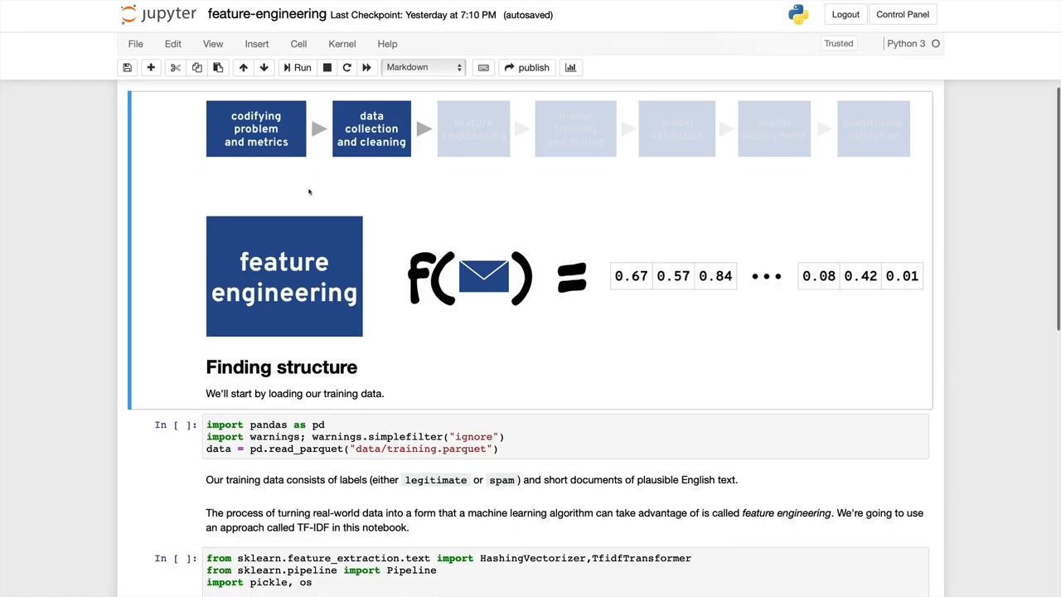
- Run Kernel > Restart & Run All on feature-engineering and review the executed cells
left_click(341, 43)
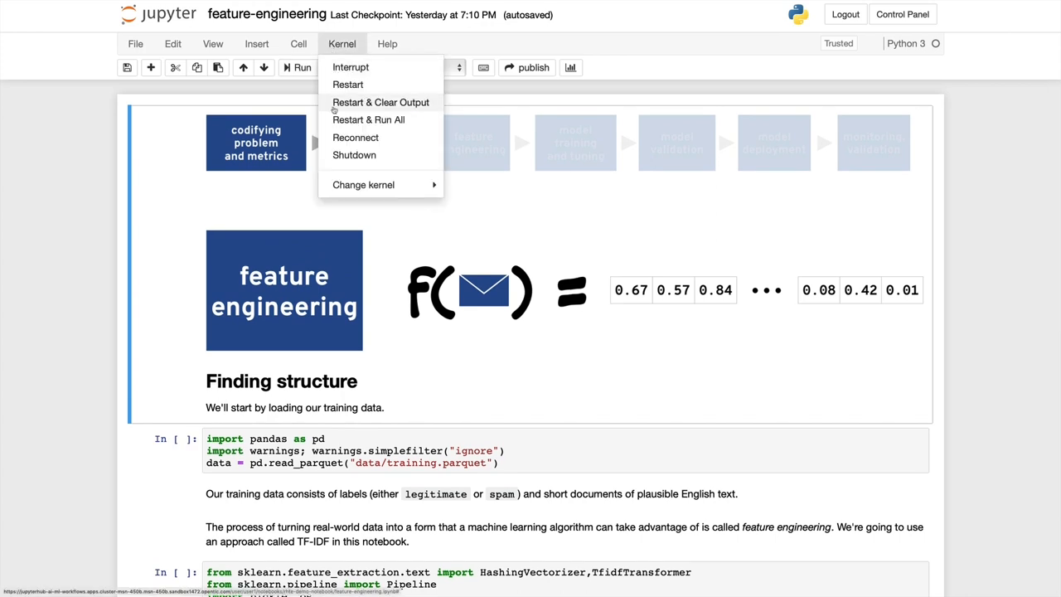
left_click(367, 119)
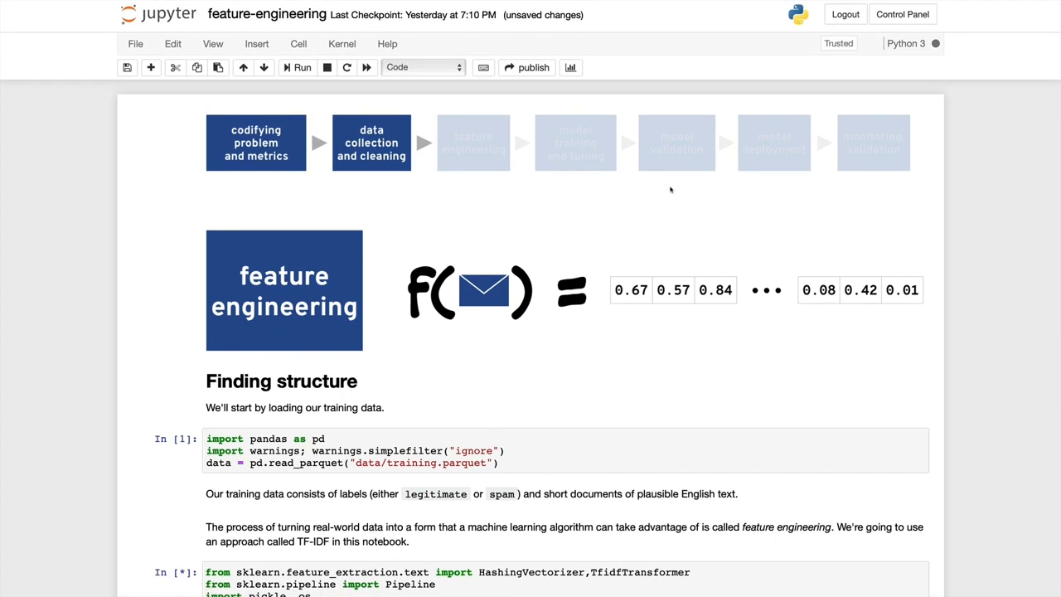
scroll("down", 3)
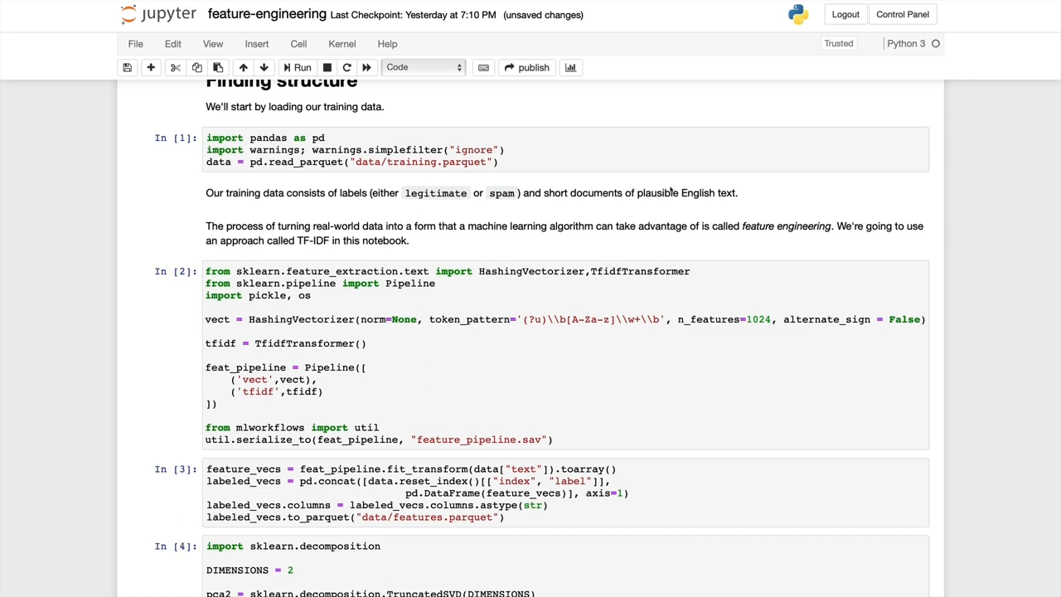
scroll("down", 3)
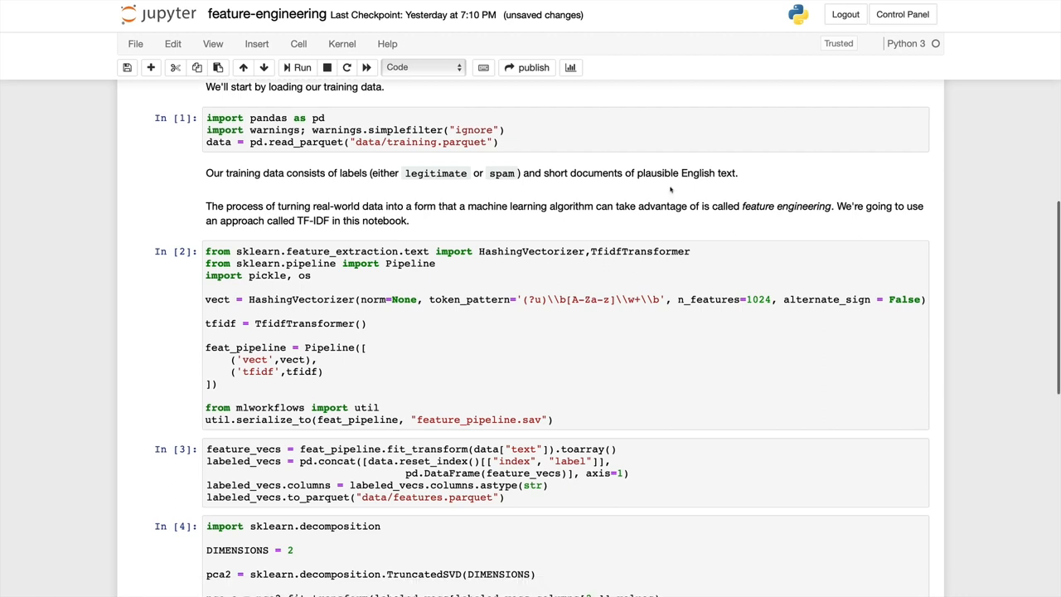
scroll("down", 3)
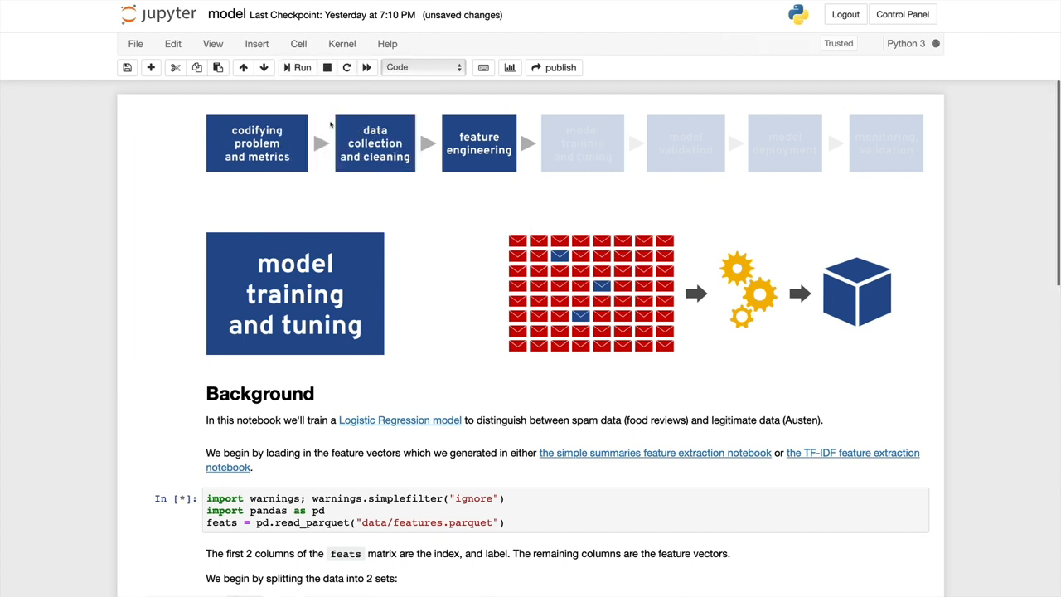
- Run the logistic regression model notebook and review training output, predictions and confusion matrix
left_click(303, 67)
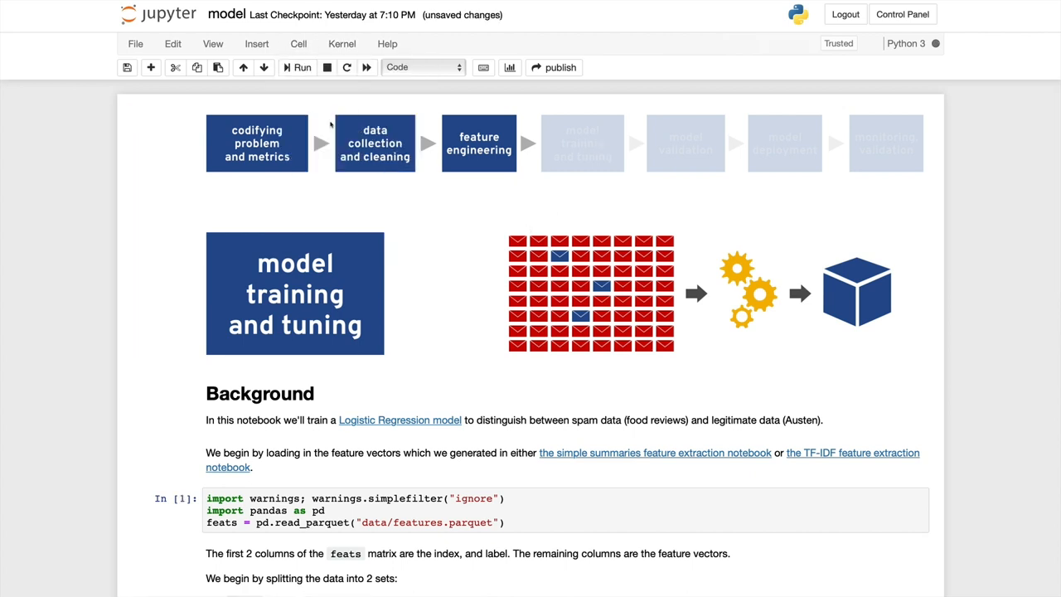
scroll("down", 3)
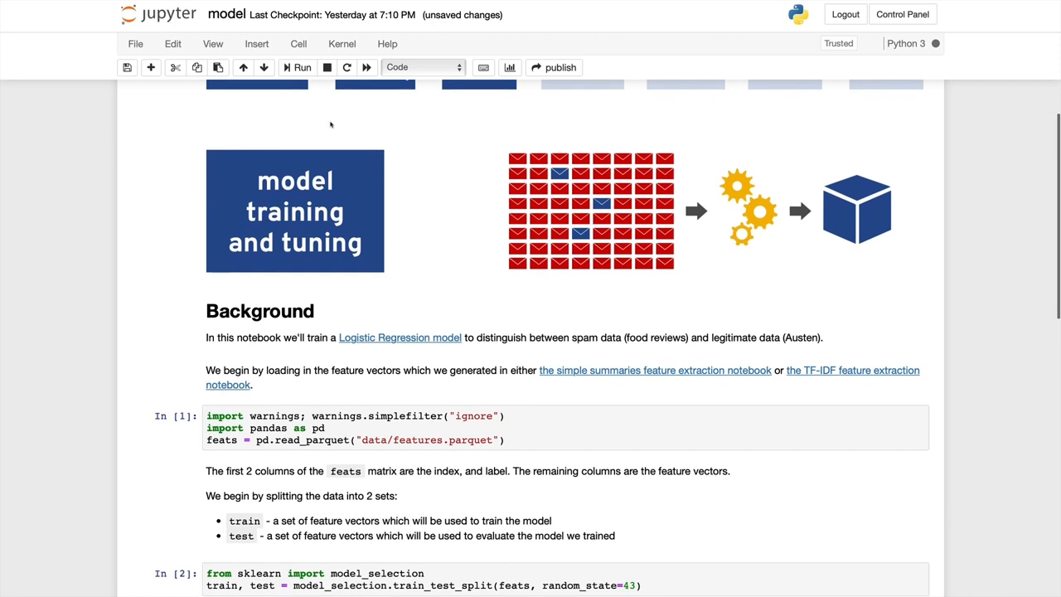
scroll("down", 3)
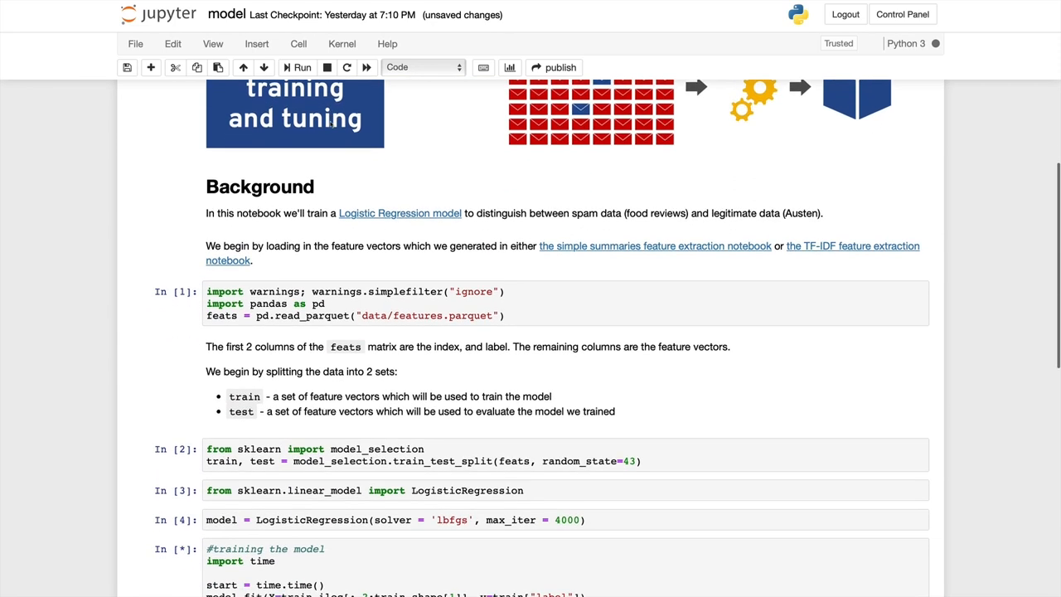
scroll("down", 3)
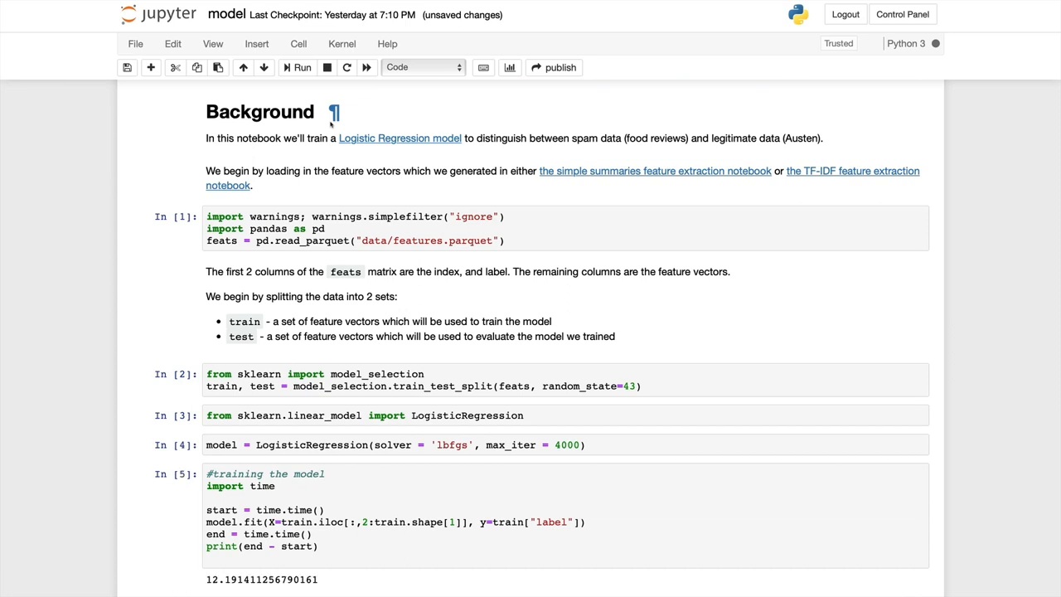
scroll("down", 3)
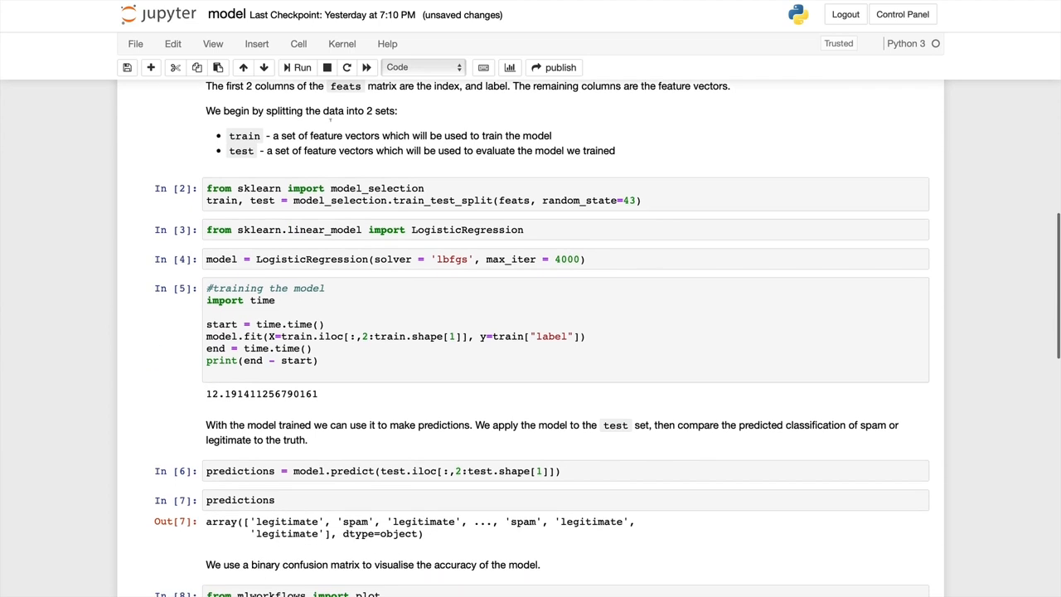
scroll("down", 3)
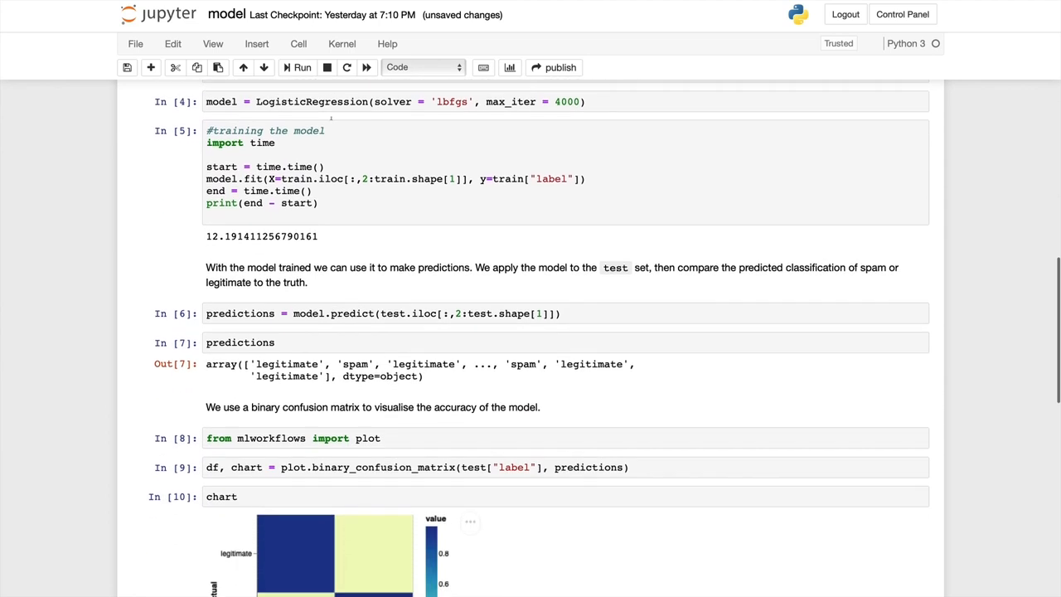
scroll("down", 3)
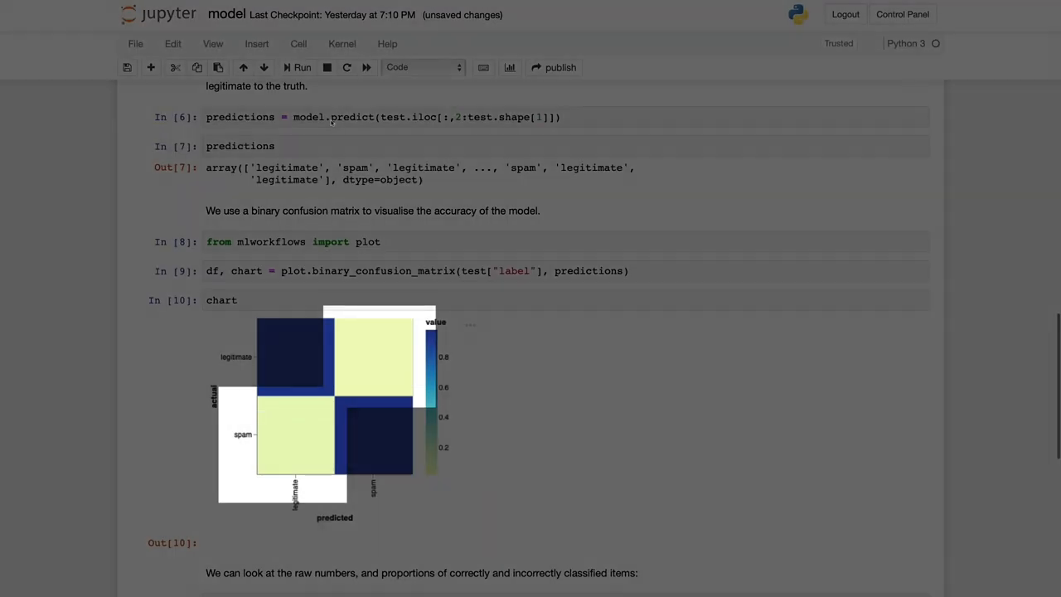
scroll("down", 3)
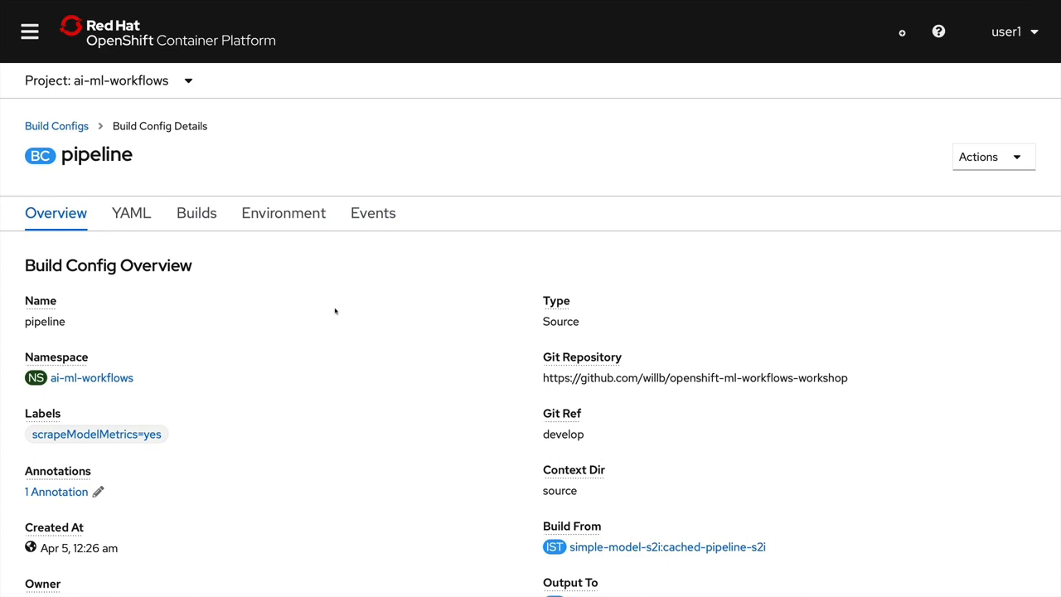
mouse_move(529, 374)
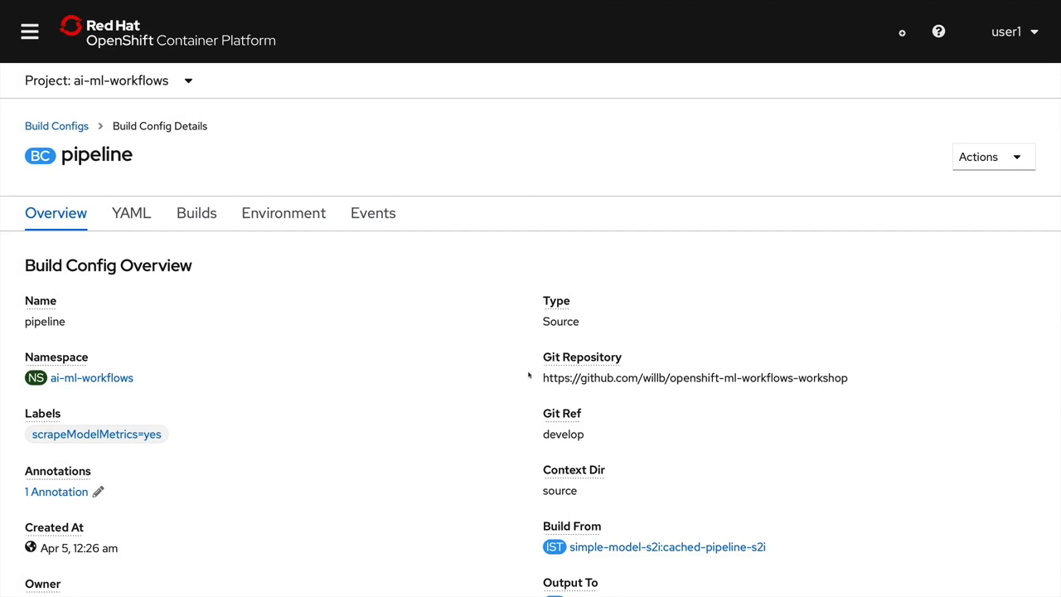
- Show the pipeline build config's Environment tab listing S2I_SOURCE_NOTEBOOK_LIST notebooks
left_click(282, 213)
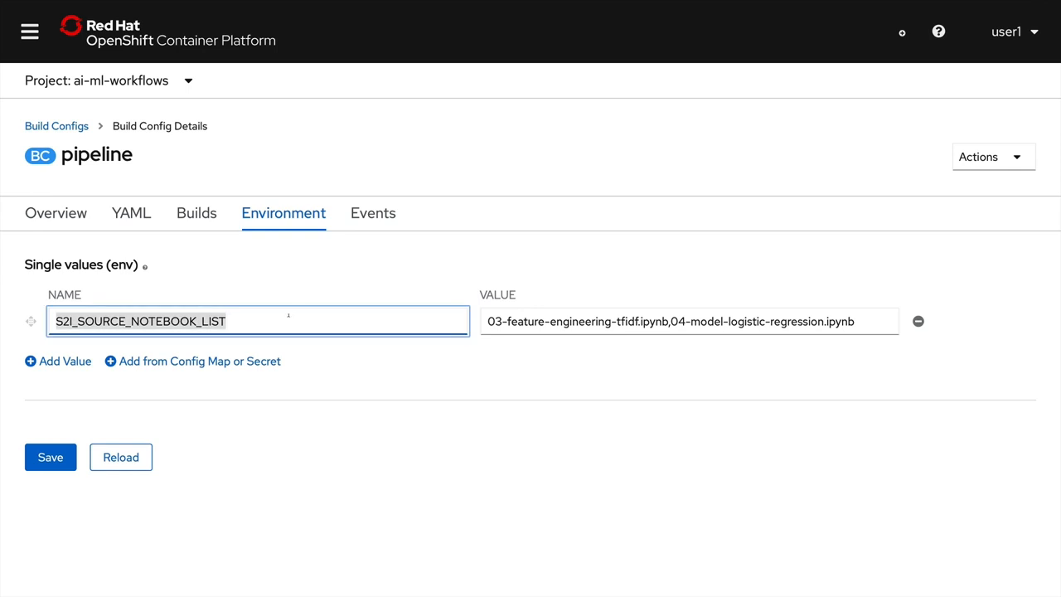
left_click(687, 320)
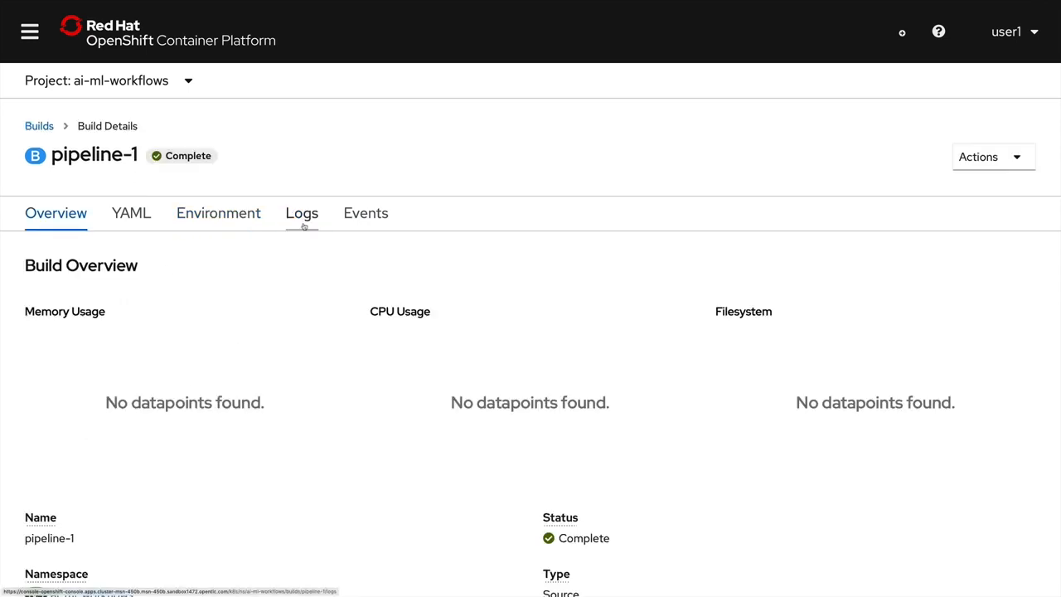
- View and scroll the pipeline-1 build's log output
left_click(302, 213)
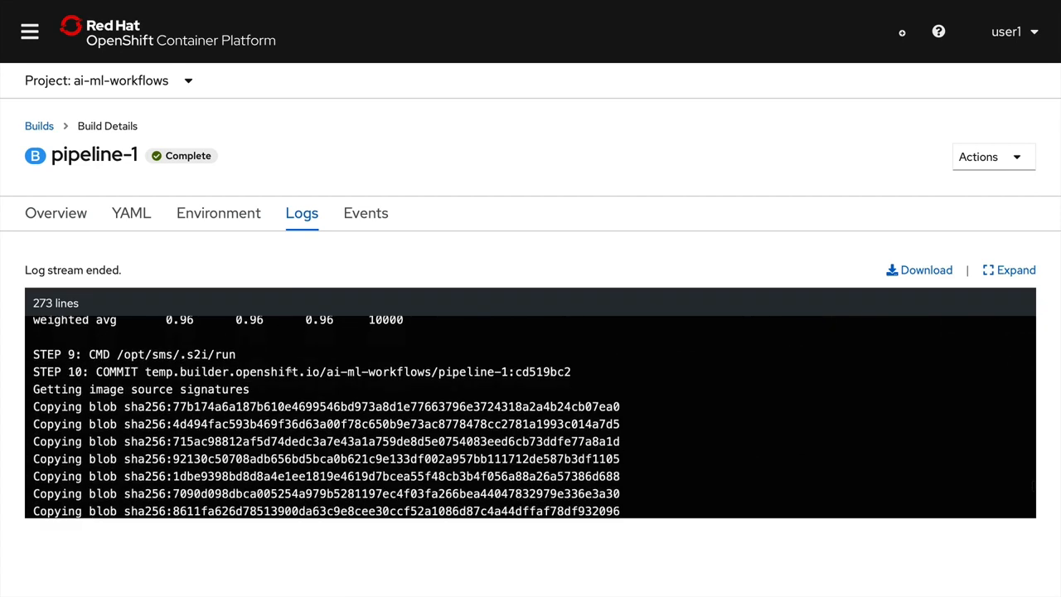
scroll("down", 3)
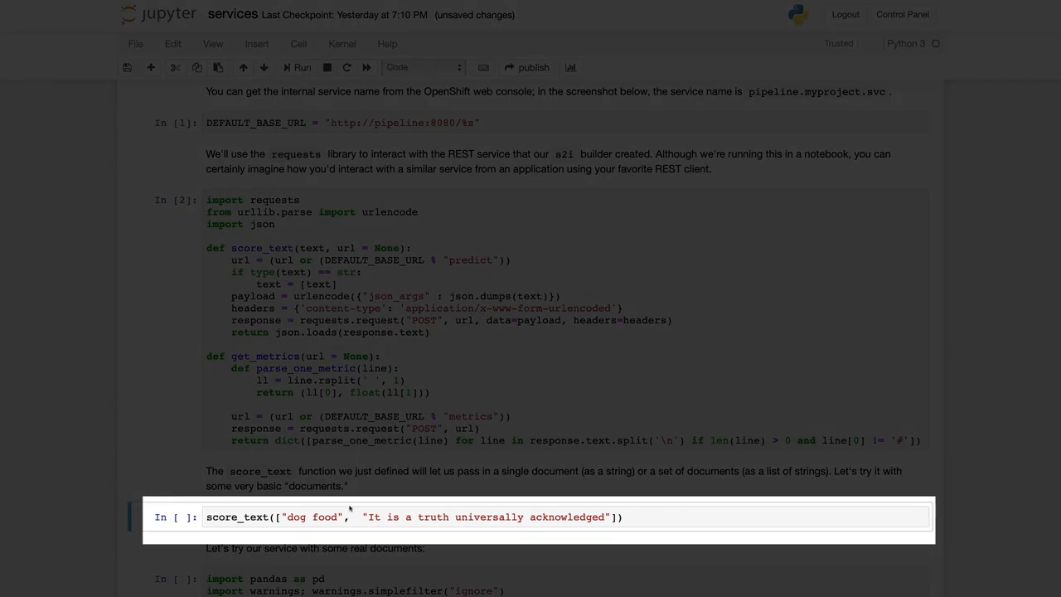
- Change the first test document to 'dog food unsubscribe' and score both documents
type("unsubscribe")
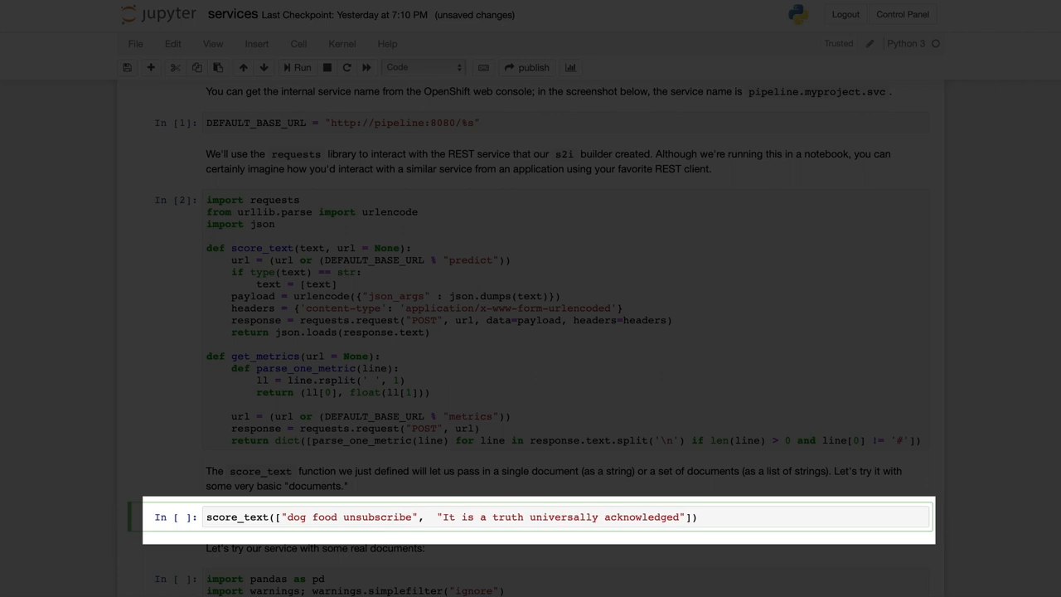
left_click(299, 67)
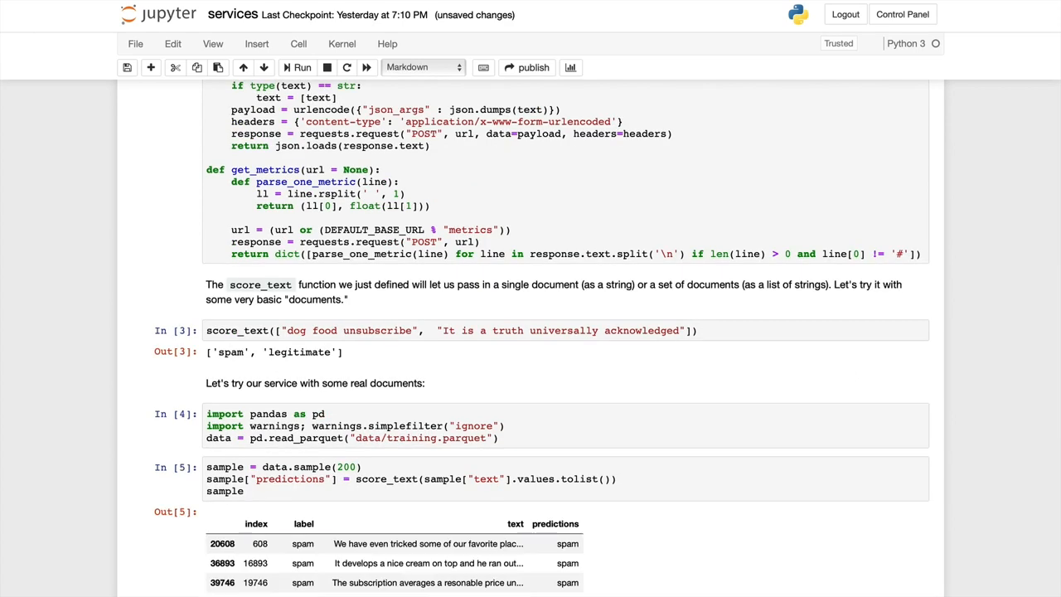
- Scroll through the 200-document sample predictions and the get_metrics() spam and legitimate totals
scroll("down", 3)
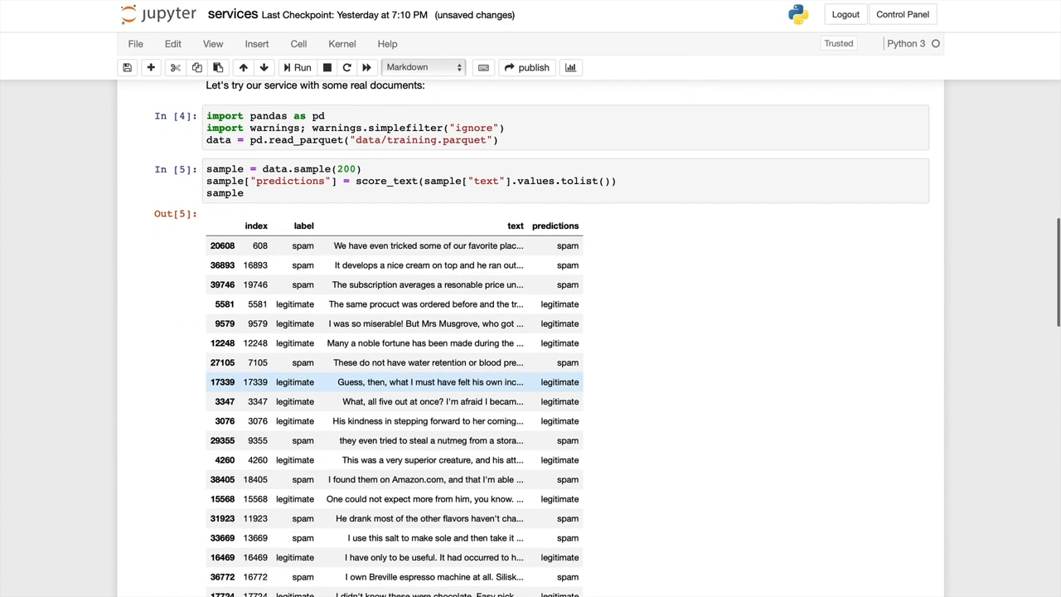
scroll("down", 3)
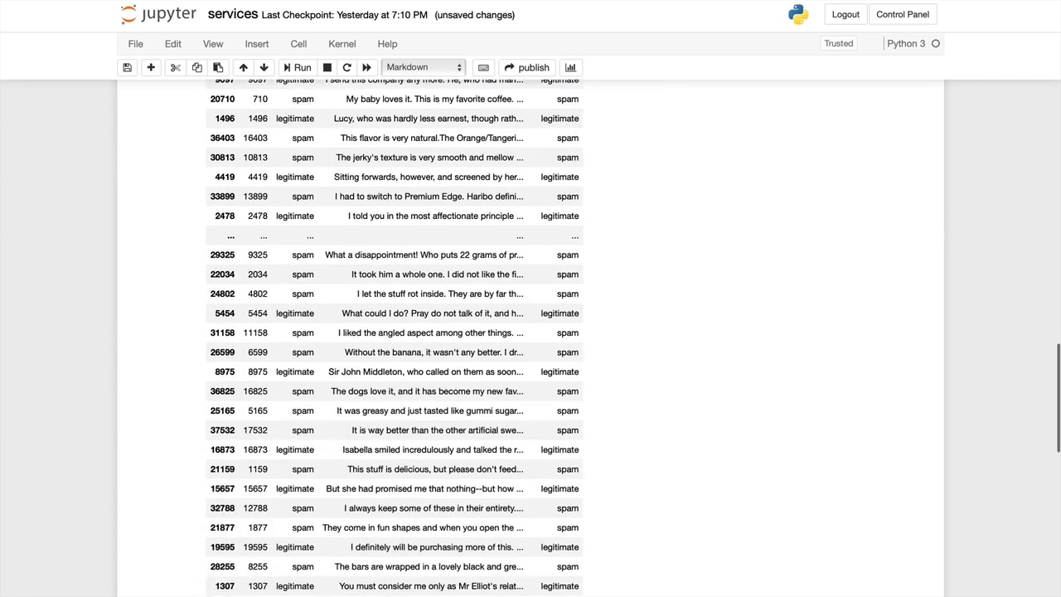
scroll("down", 3)
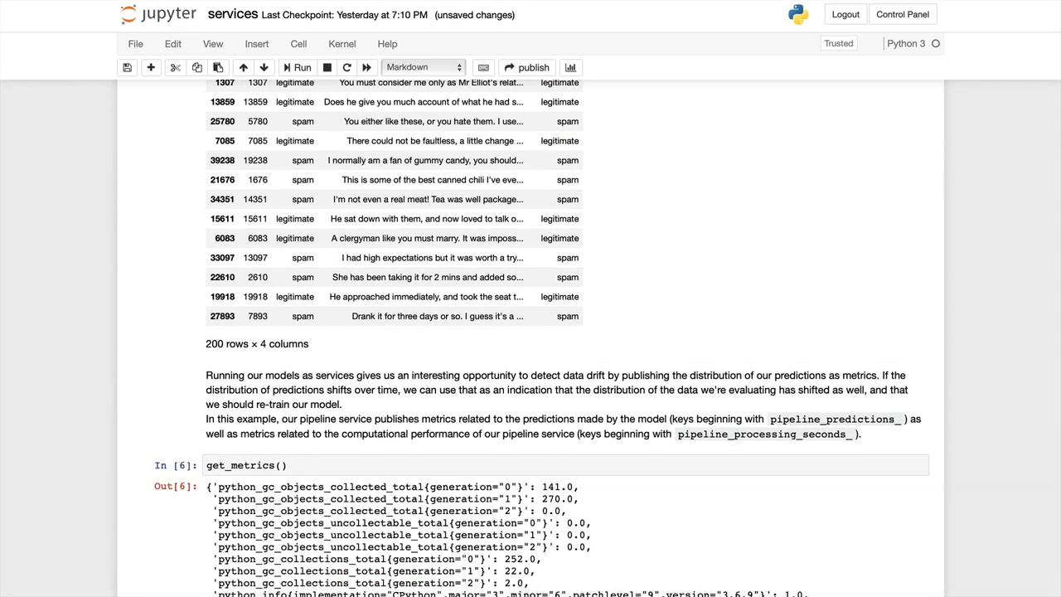
scroll("down", 3)
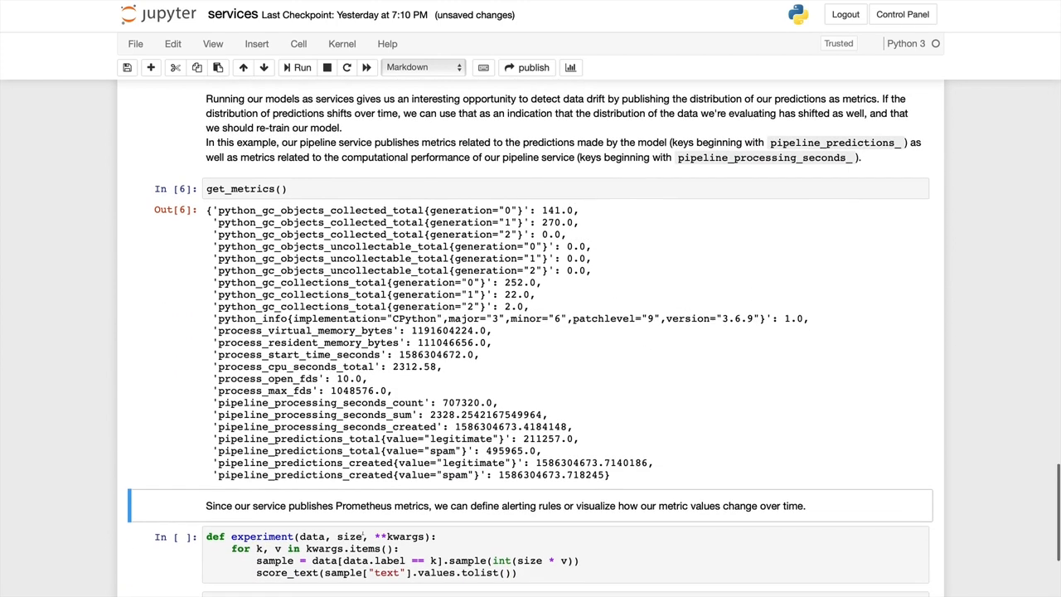
scroll("down", 3)
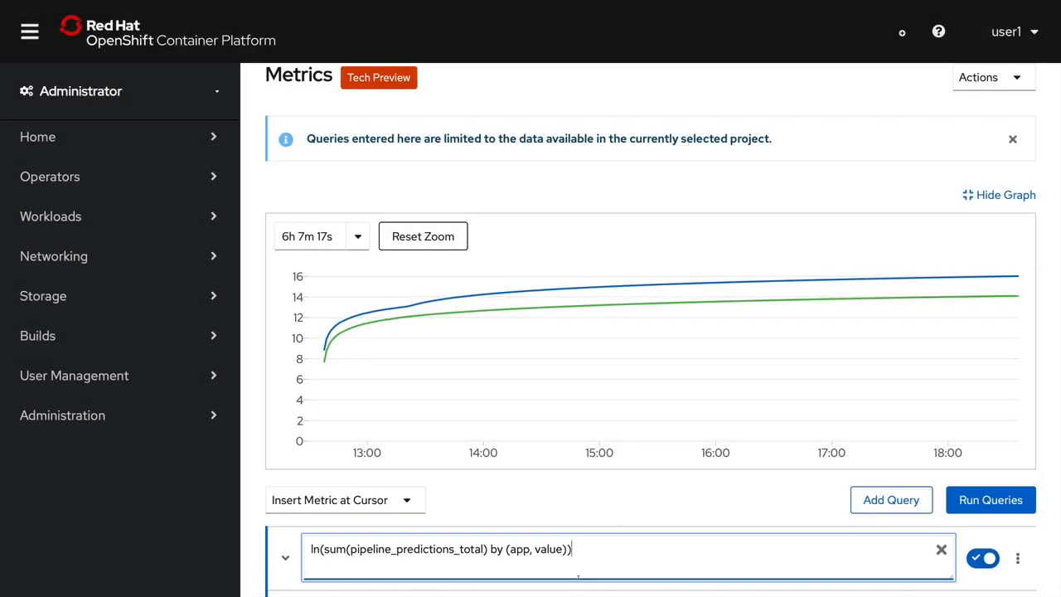
mouse_move(520, 317)
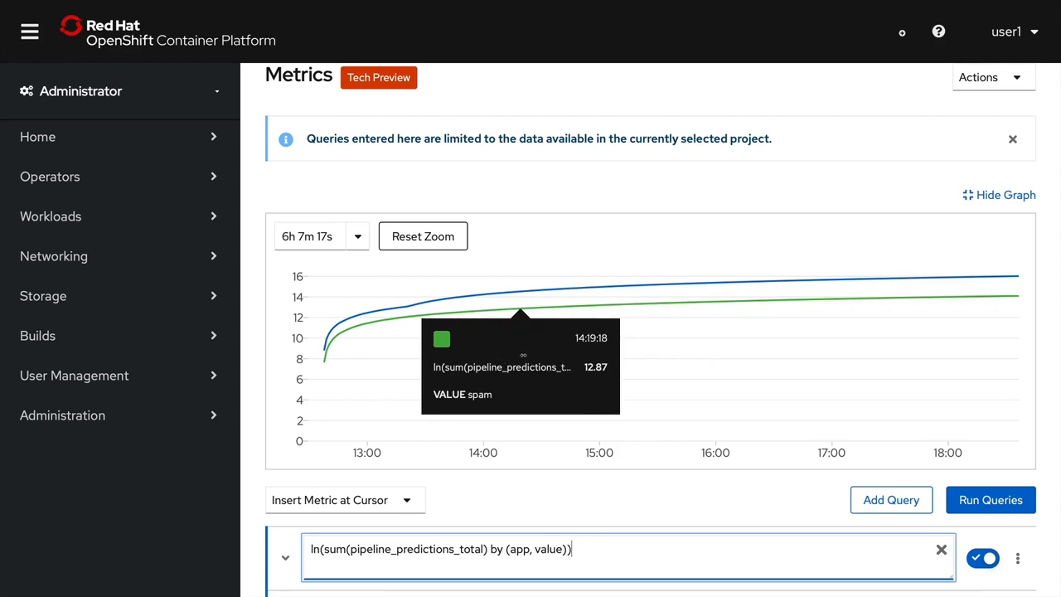